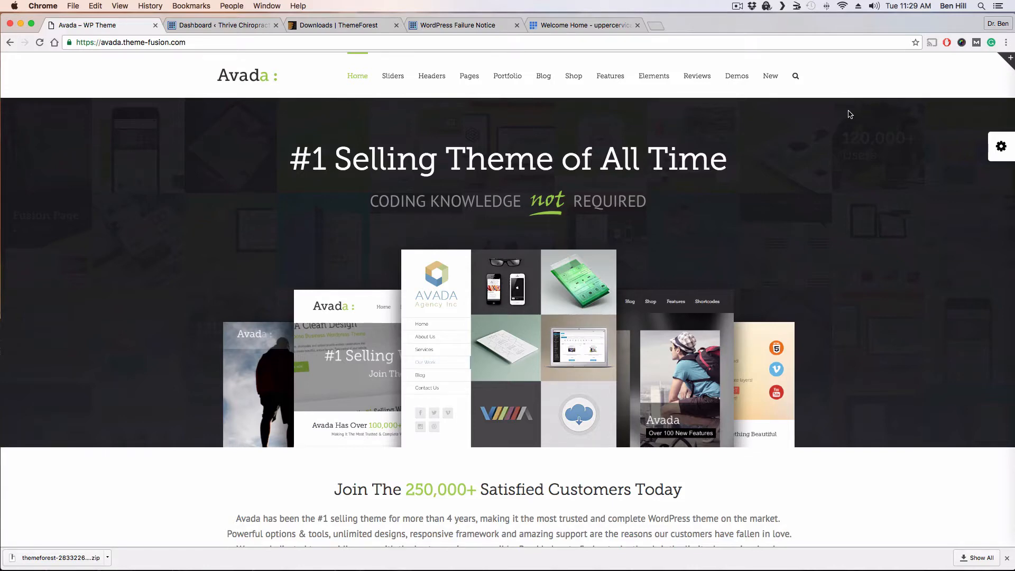
- Switch from the Avada ThemeForest page to the site's WordPress dashboard
{"action": "left_click", "coordinate": [222, 25]}
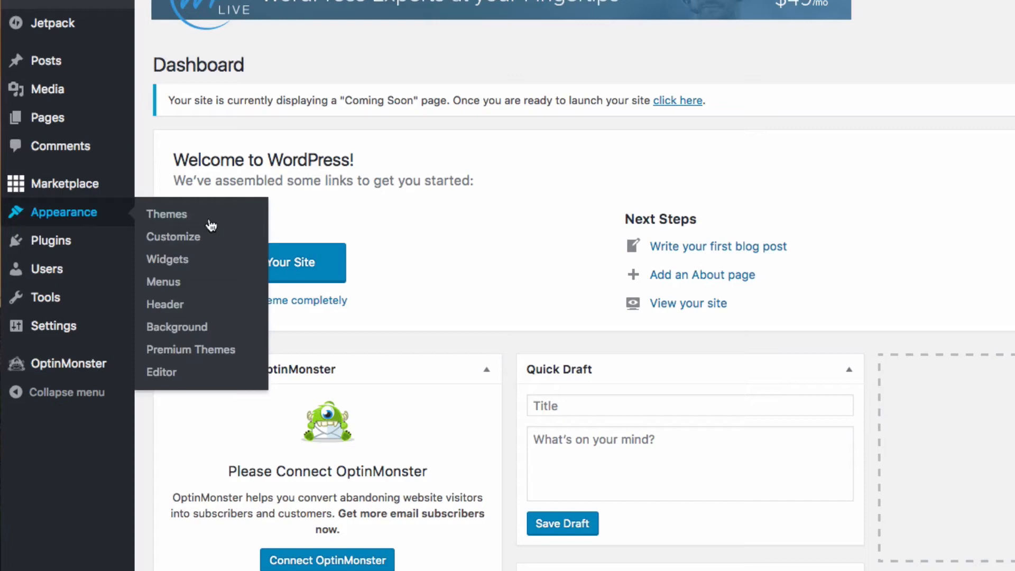
{"action": "mouse_move", "coordinate": [188, 222]}
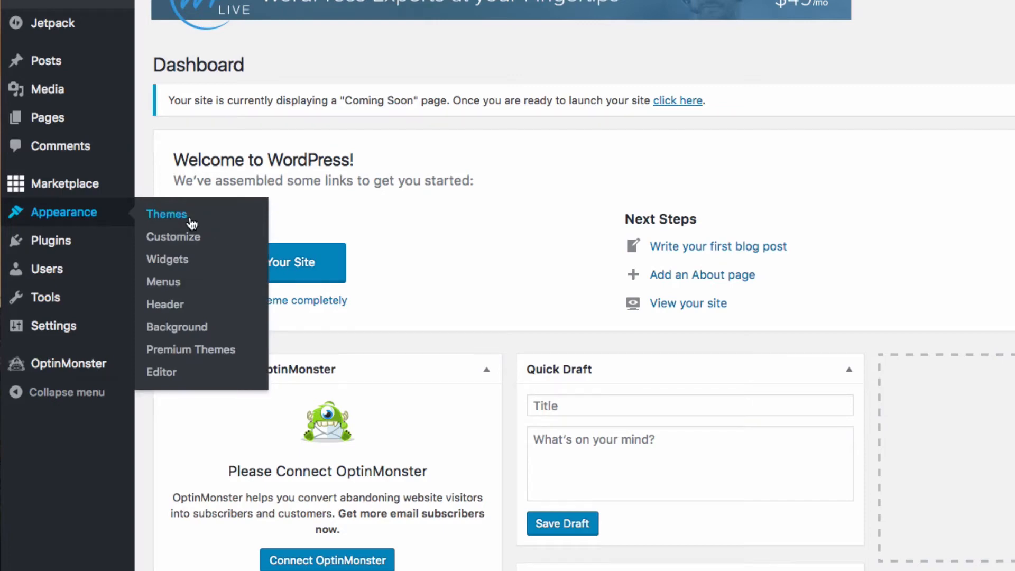
- Reach the theme upload form under Appearance > Themes > Add New > Upload Theme
{"action": "left_click", "coordinate": [167, 214]}
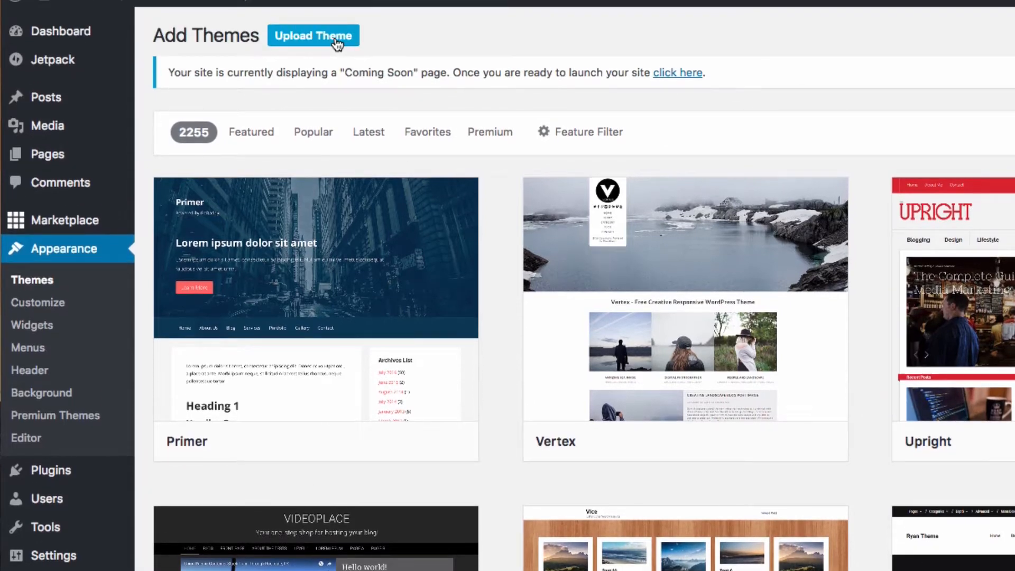
{"action": "left_click", "coordinate": [313, 36]}
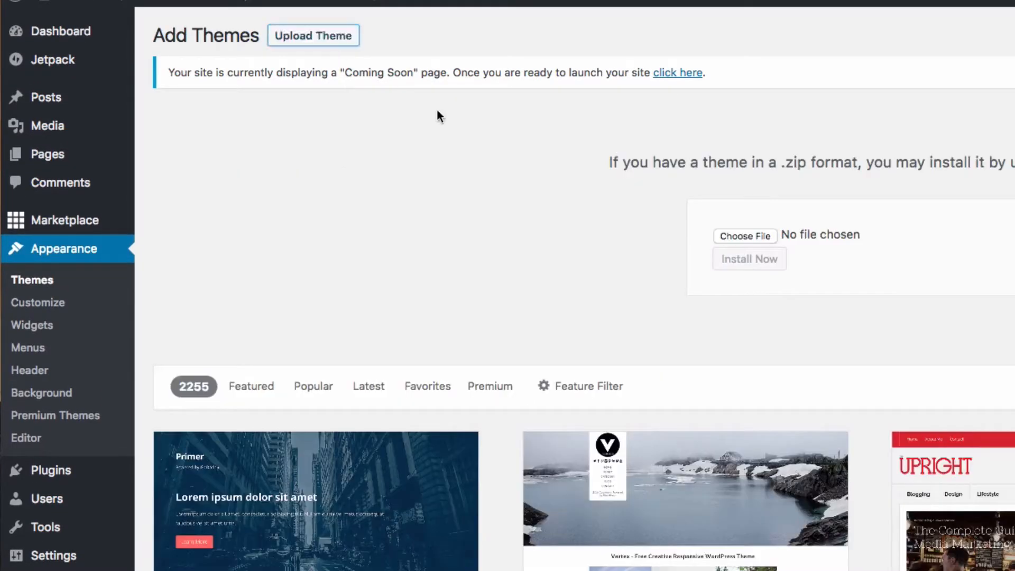
{"action": "mouse_move", "coordinate": [762, 246]}
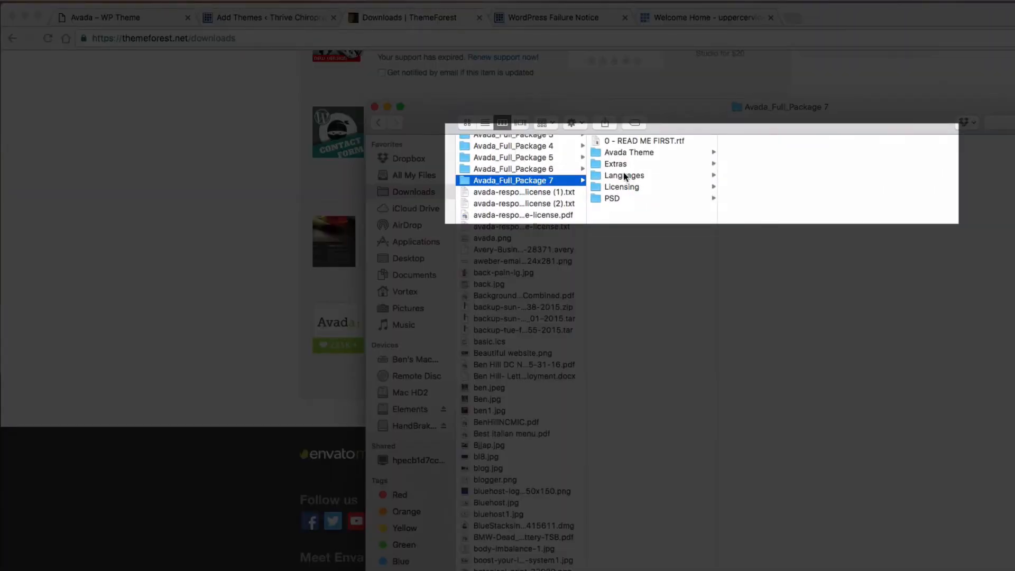
- Locate the Avada Theme folder inside Avada_Full_Package 7, then return to the upload form
{"action": "left_click", "coordinate": [628, 153]}
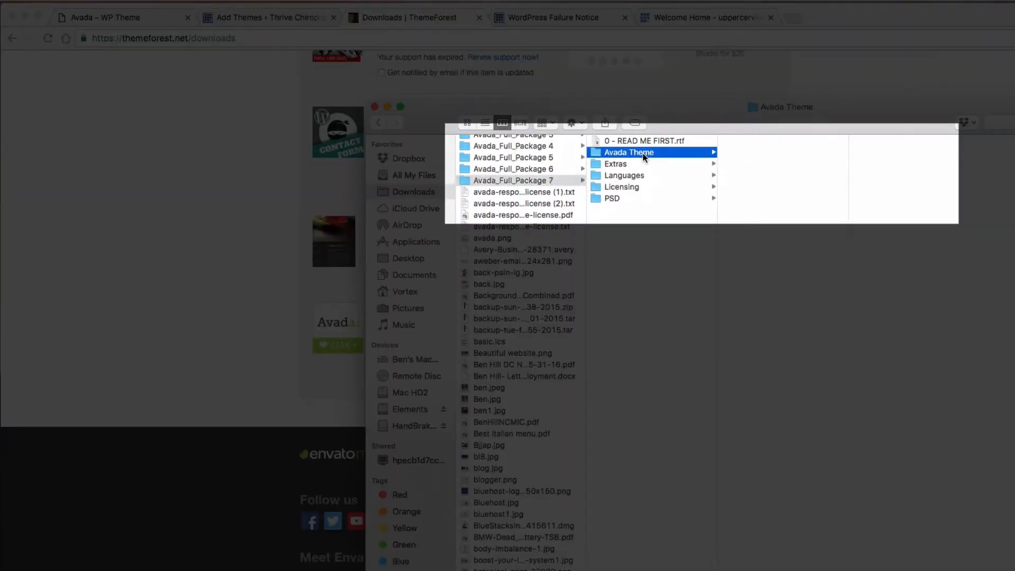
{"action": "left_click", "coordinate": [748, 152]}
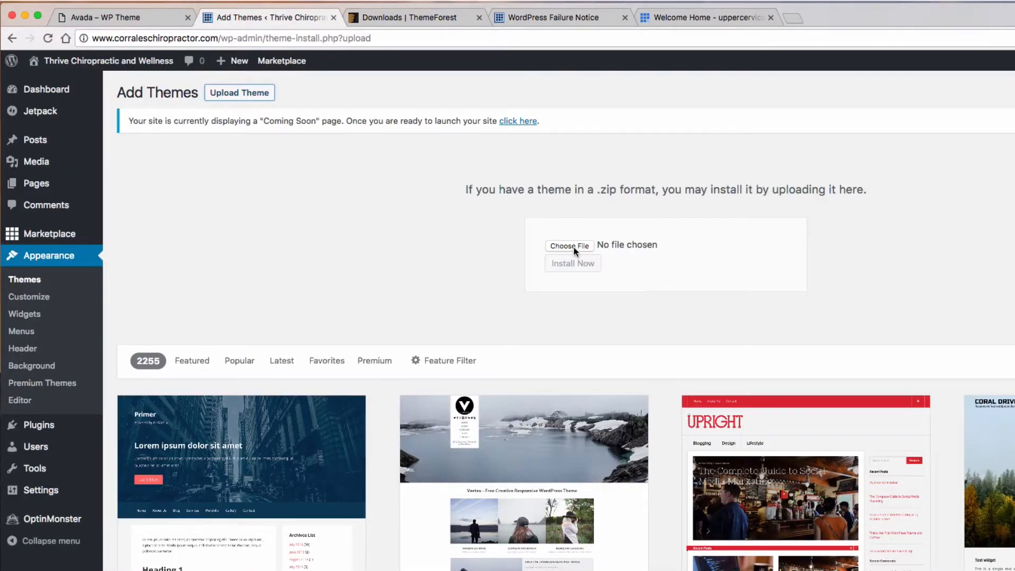
- Choose Avada.zip from the Avada Theme folder as the theme file to upload
{"action": "left_click", "coordinate": [569, 245]}
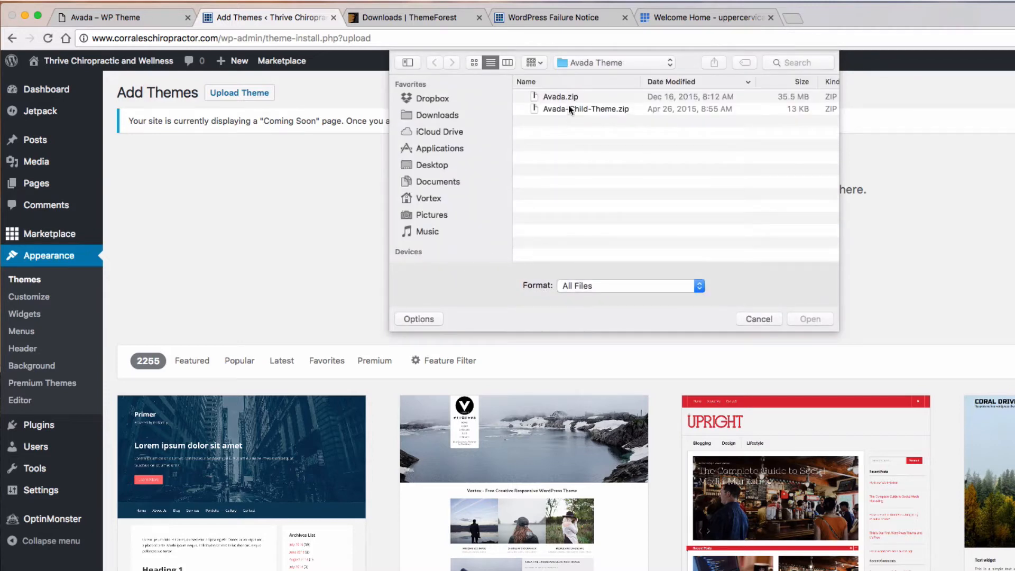
{"action": "left_click", "coordinate": [560, 96]}
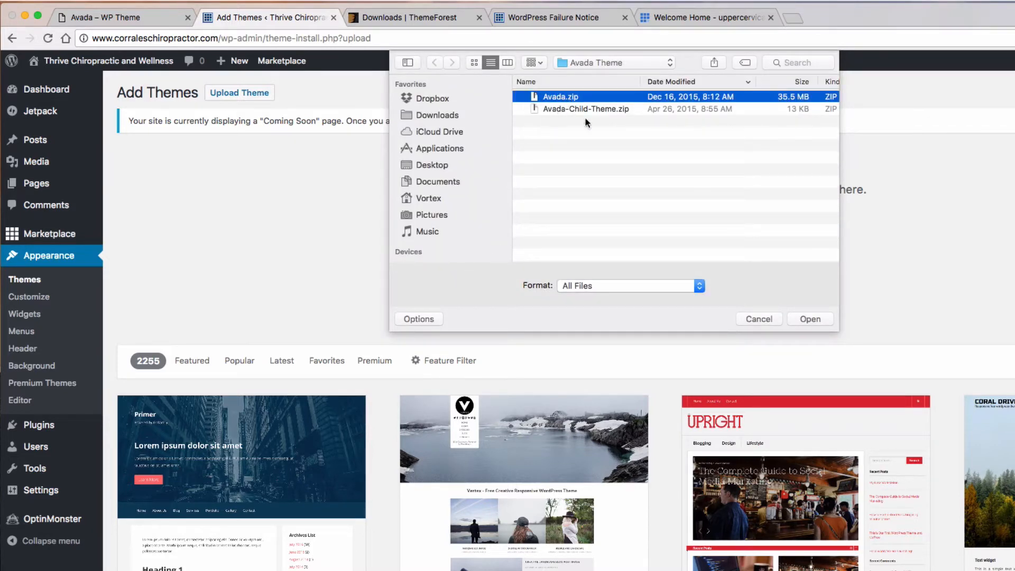
{"action": "left_click", "coordinate": [809, 319]}
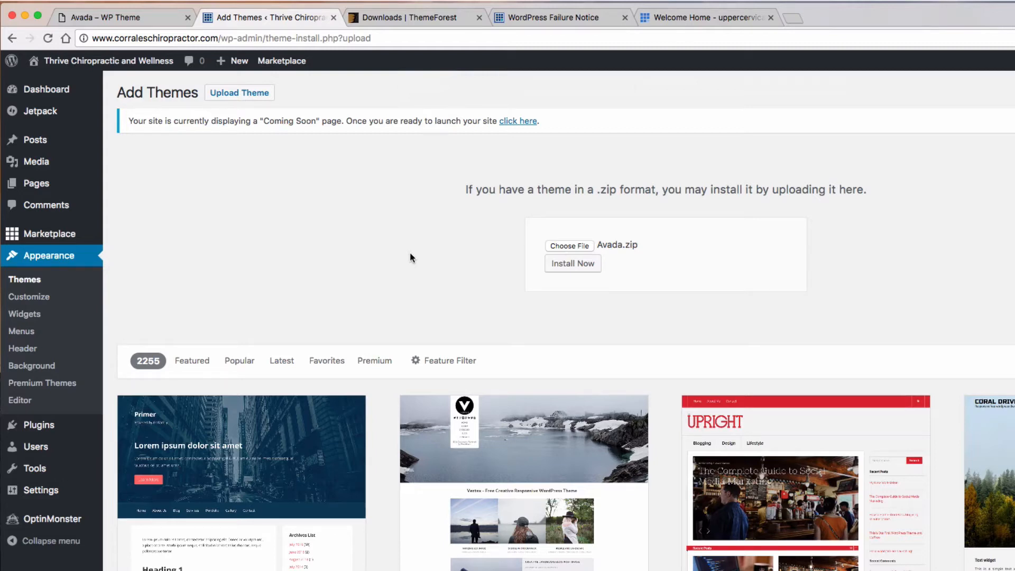
{"action": "mouse_move", "coordinate": [240, 395]}
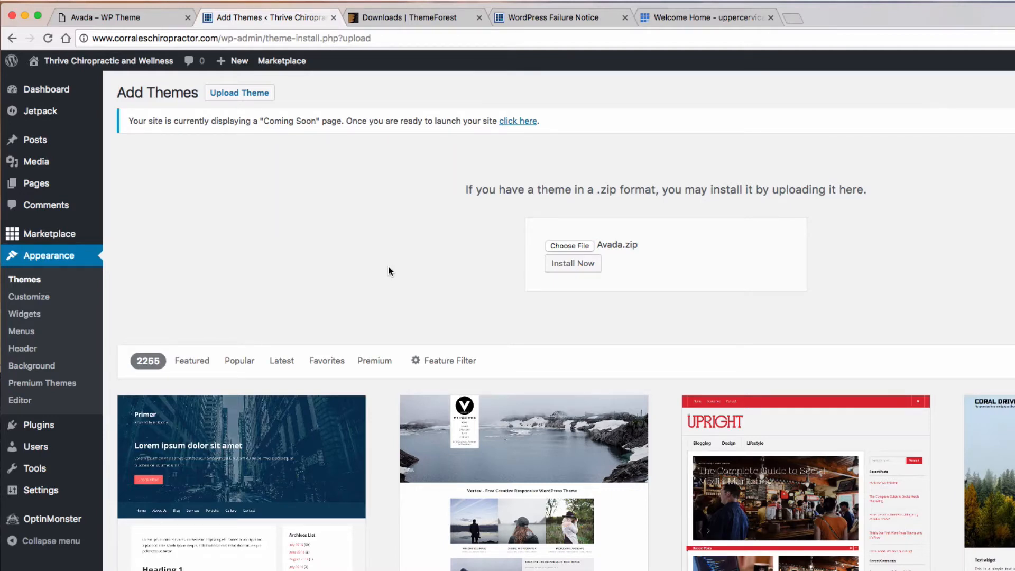
{"action": "mouse_move", "coordinate": [567, 169]}
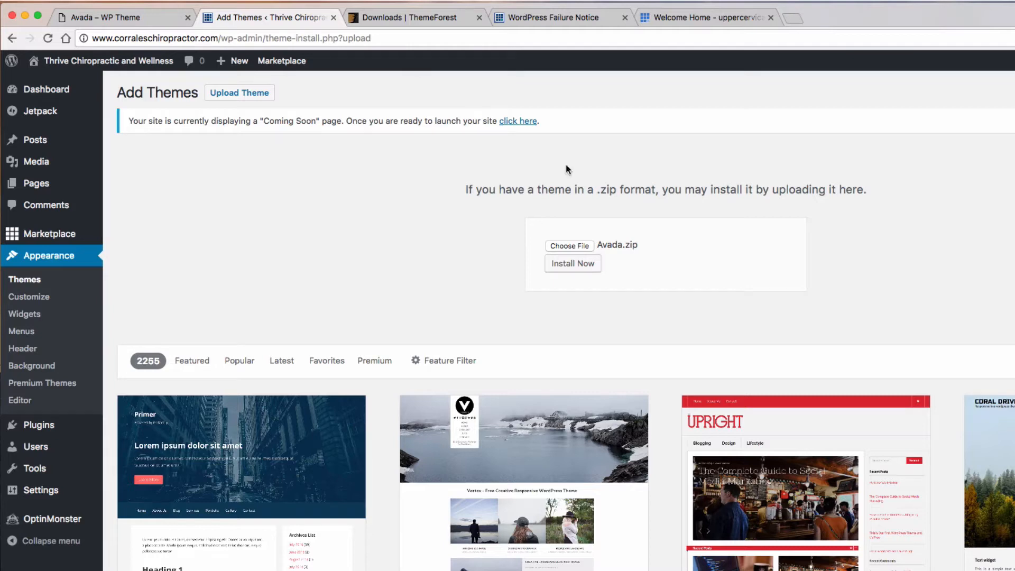
{"action": "mouse_move", "coordinate": [426, 58]}
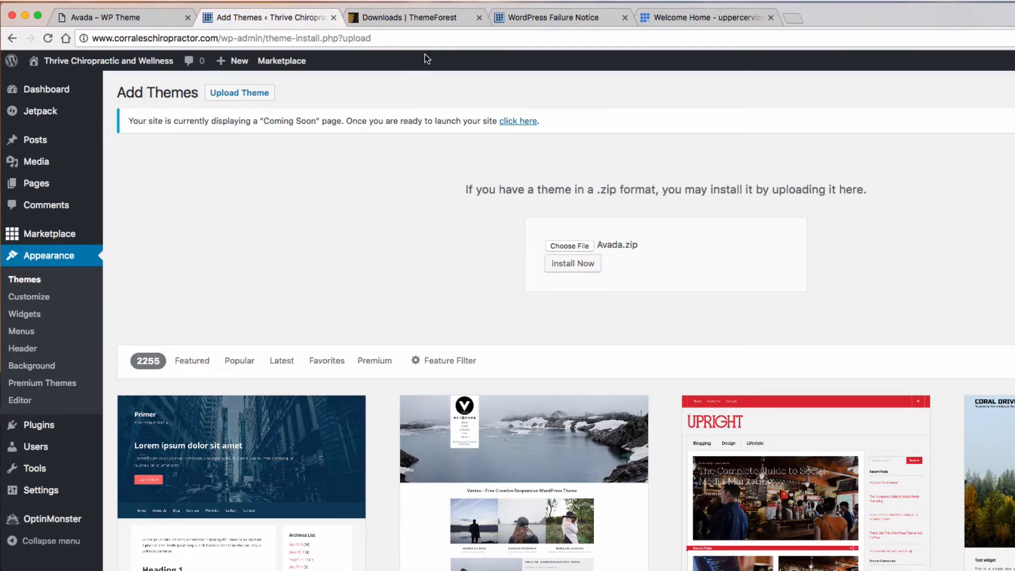
- Review the earlier failed theme upload notice asking 'Are you sure you want to do this?'
{"action": "left_click", "coordinate": [572, 263]}
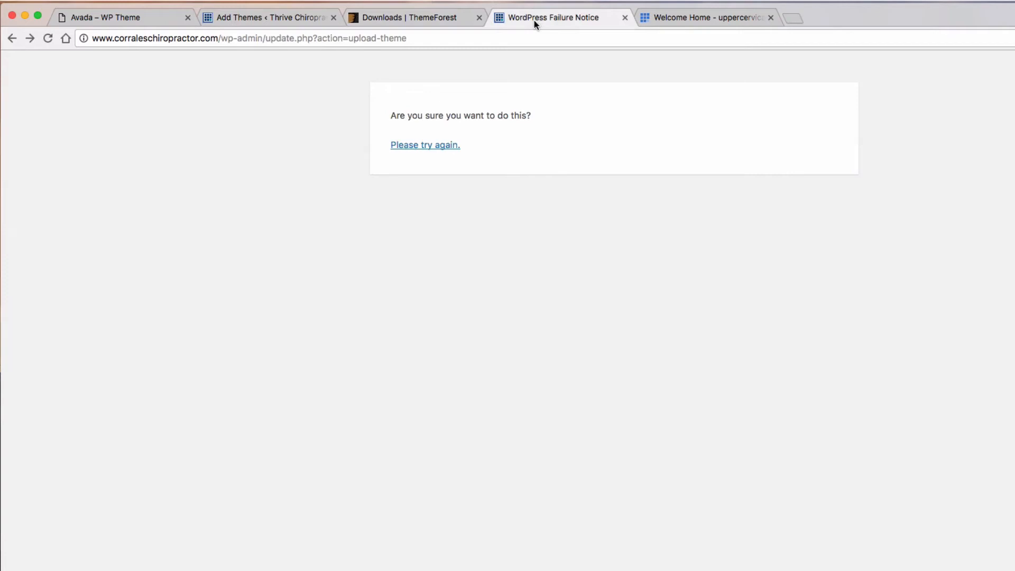
{"action": "mouse_move", "coordinate": [262, 162]}
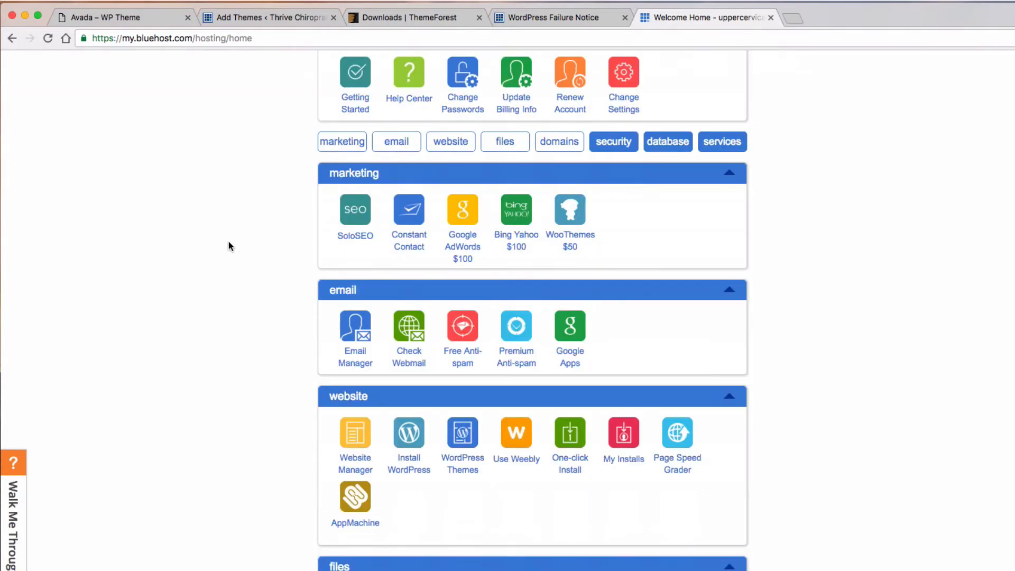
- Launch Bluehost's File Manager showing the account's home directory folders
{"action": "scroll", "scroll_direction": "down", "scroll_amount": 3}
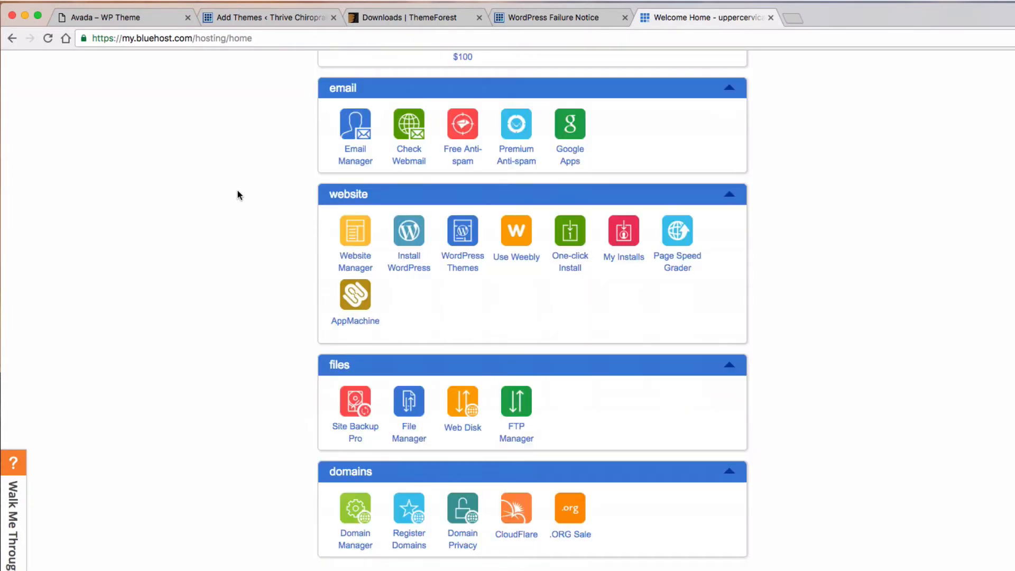
{"action": "left_click", "coordinate": [408, 402]}
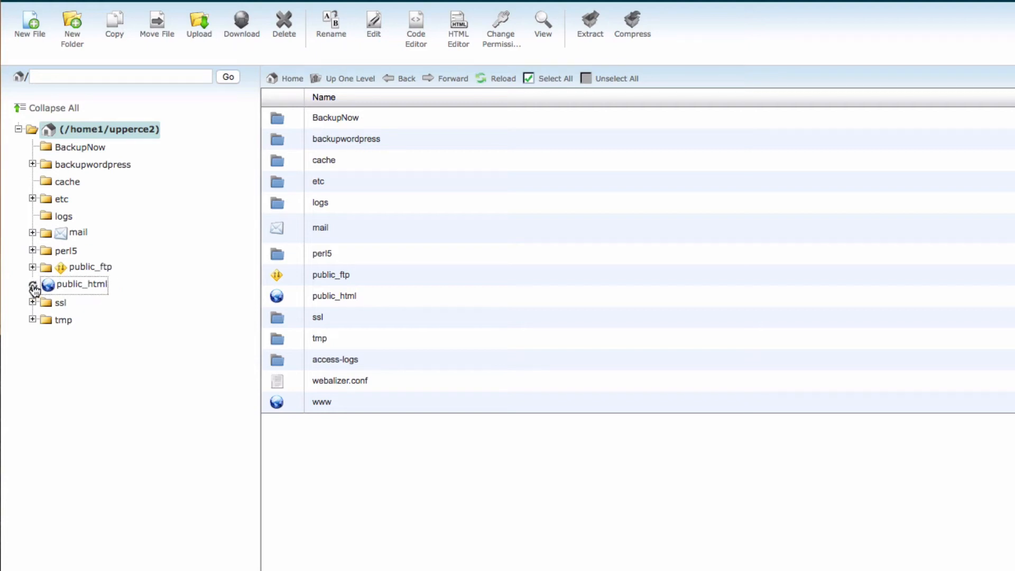
- Navigate public_html > corraleschiropractor > wp-includes and pick default-constants.php
{"action": "left_click", "coordinate": [32, 285]}
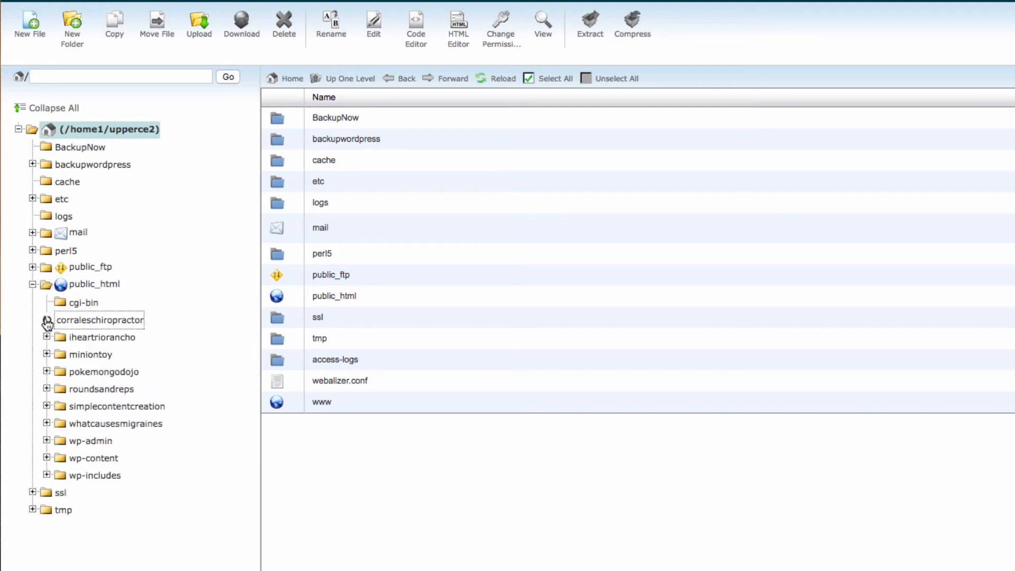
{"action": "left_click", "coordinate": [46, 320]}
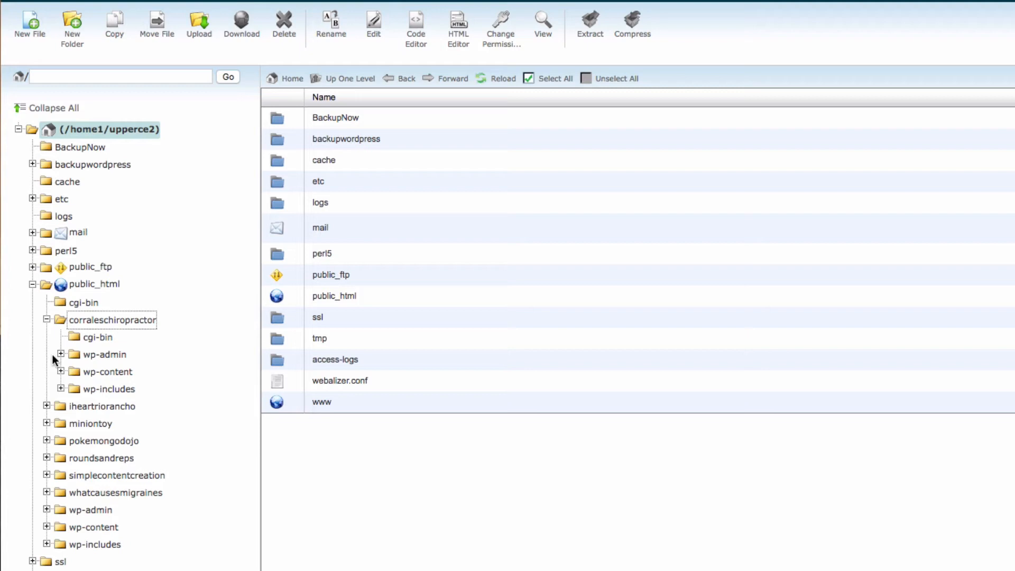
{"action": "mouse_move", "coordinate": [108, 396]}
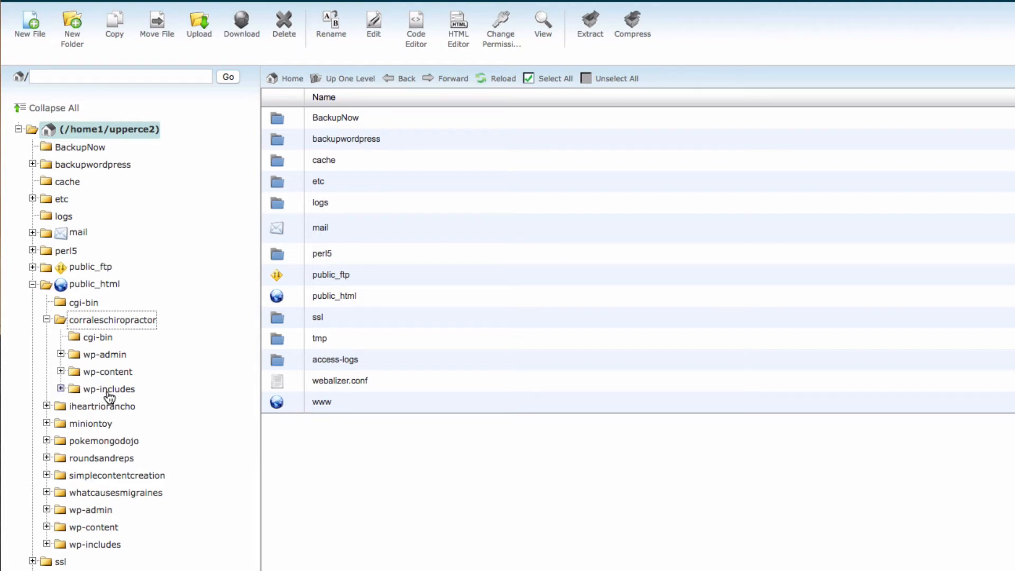
{"action": "left_click", "coordinate": [114, 388]}
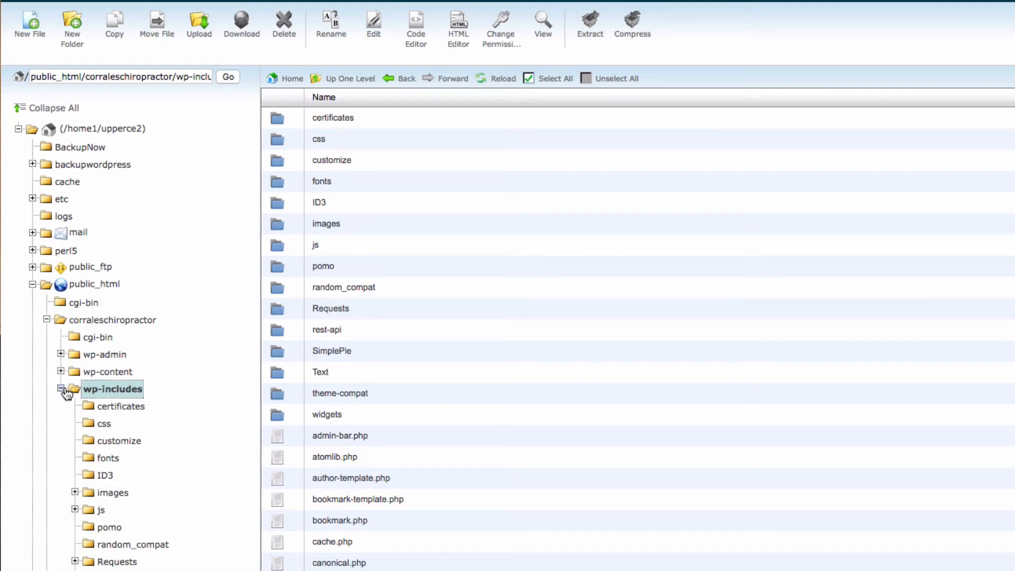
{"action": "mouse_move", "coordinate": [148, 404]}
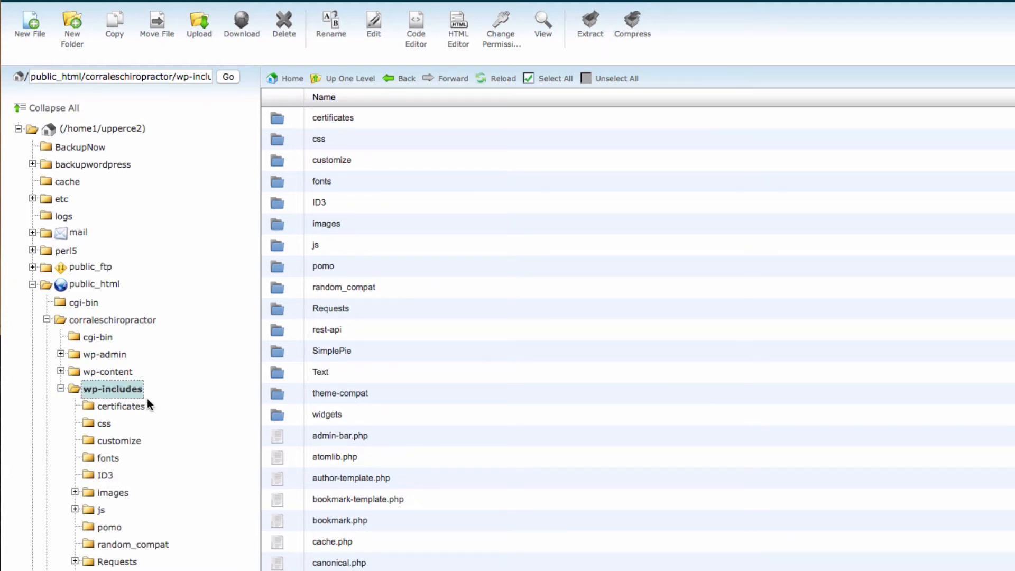
{"action": "scroll", "scroll_direction": "down", "scroll_amount": 3}
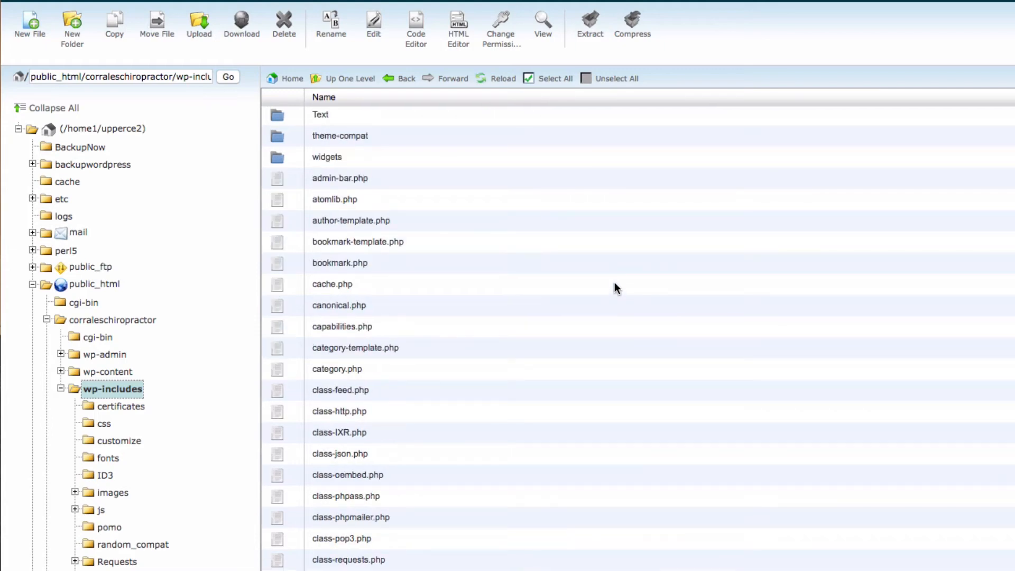
{"action": "scroll", "scroll_direction": "down", "scroll_amount": 3}
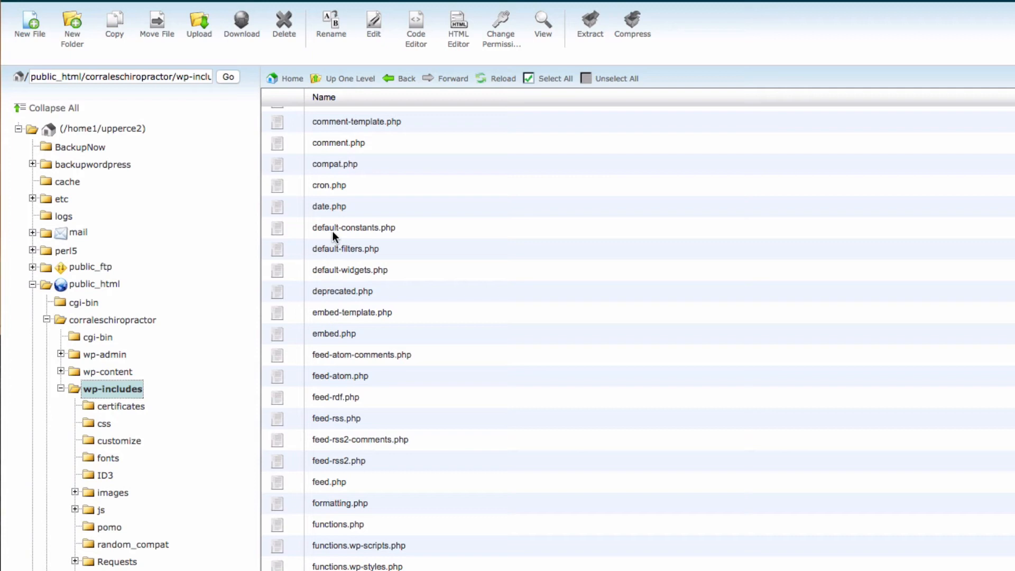
{"action": "mouse_move", "coordinate": [371, 227]}
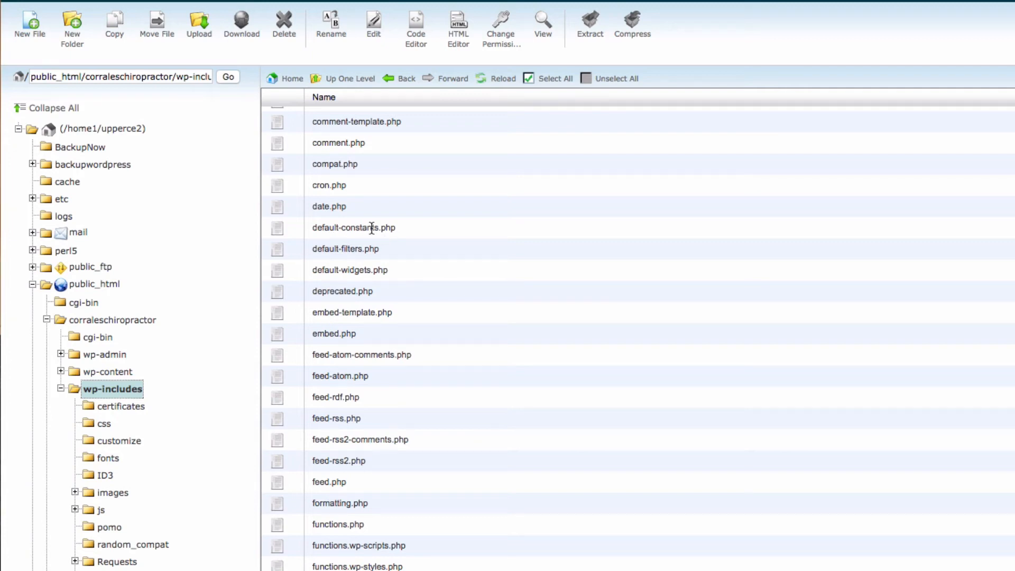
{"action": "left_click", "coordinate": [353, 228]}
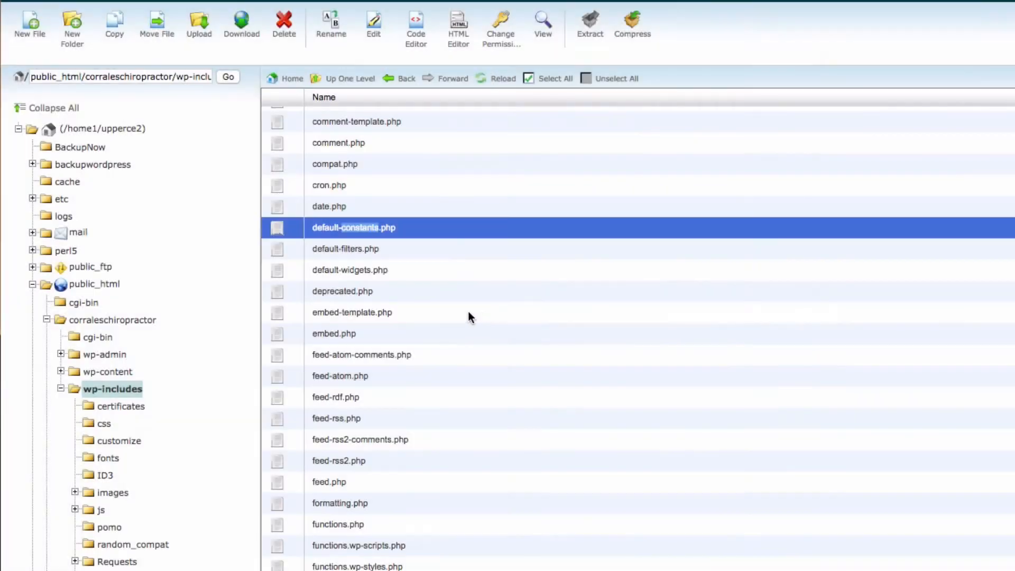
- Load default-constants.php in the code editor, confirming the encoding dialog
{"action": "left_click", "coordinate": [415, 30]}
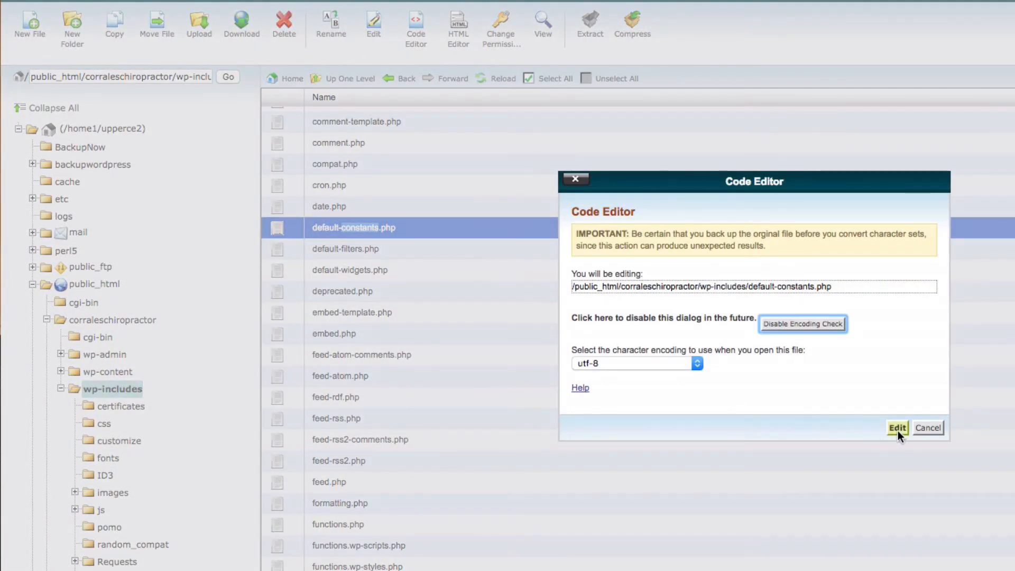
{"action": "left_click", "coordinate": [897, 427]}
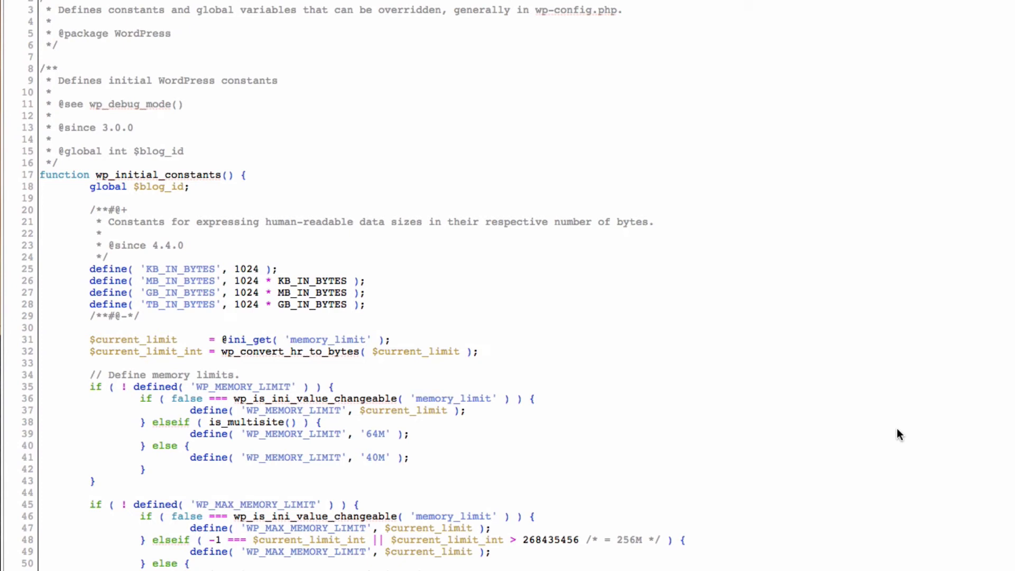
{"action": "mouse_move", "coordinate": [850, 371]}
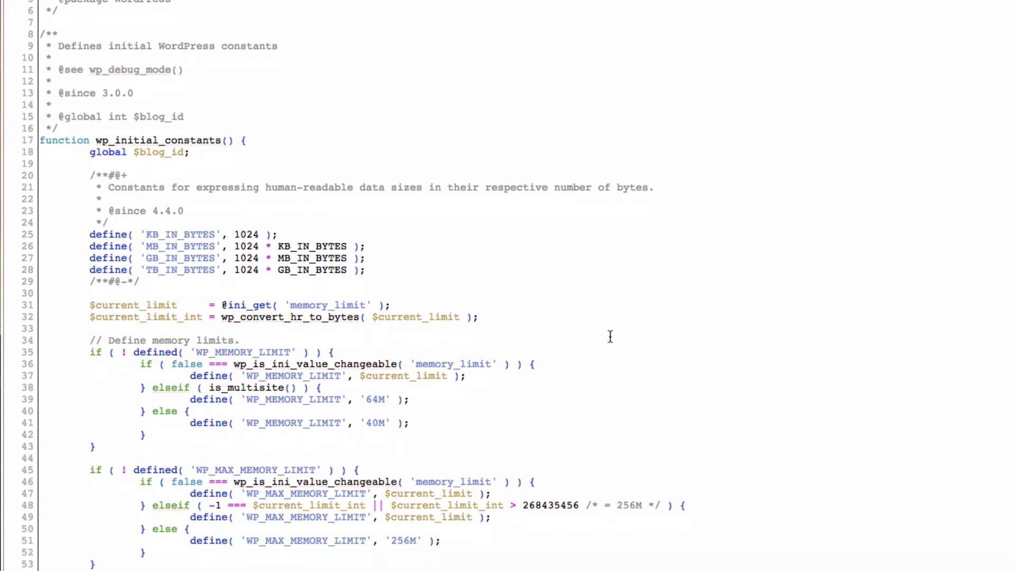
{"action": "mouse_move", "coordinate": [494, 402]}
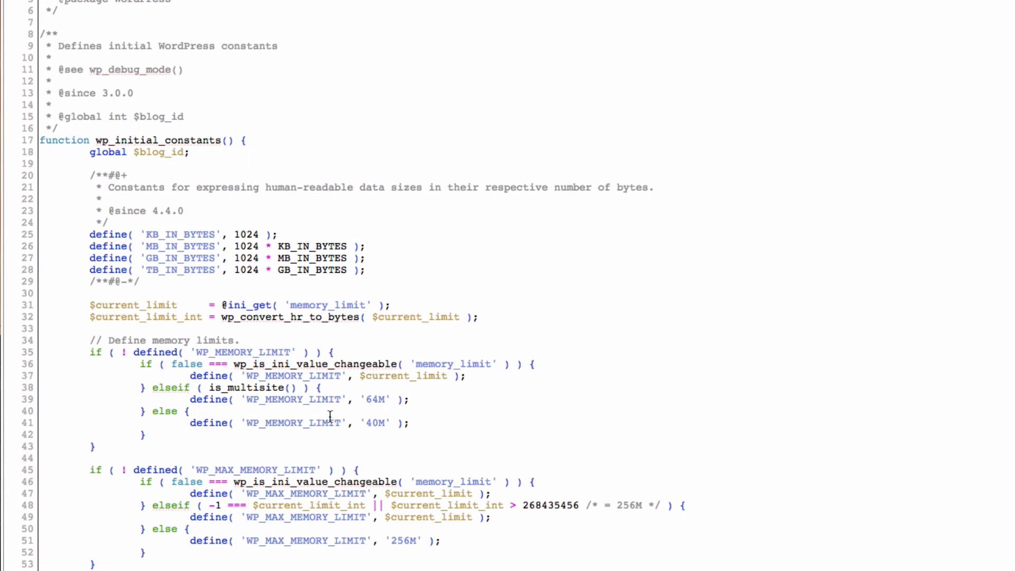
{"action": "mouse_move", "coordinate": [327, 411]}
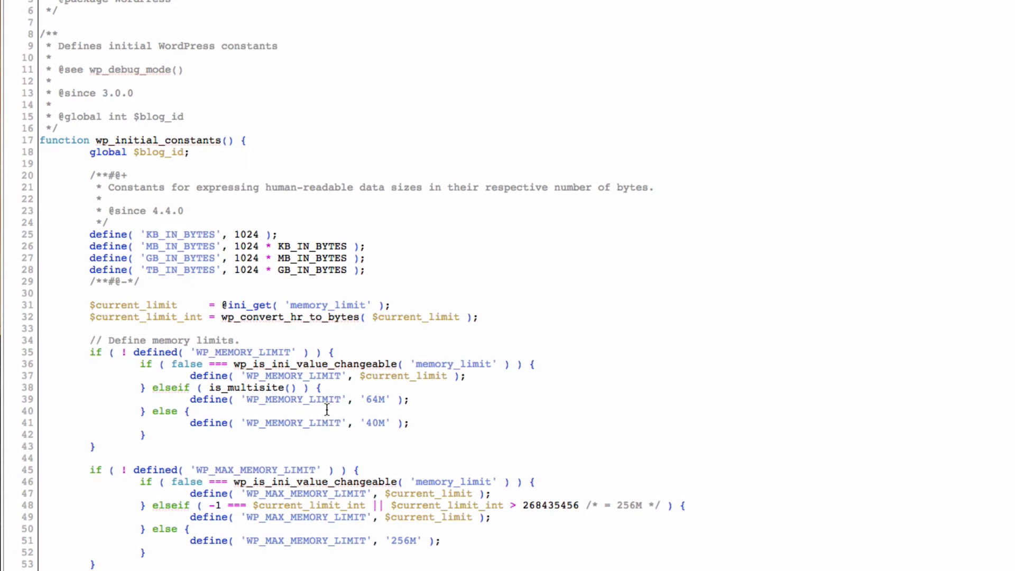
{"action": "mouse_move", "coordinate": [374, 433]}
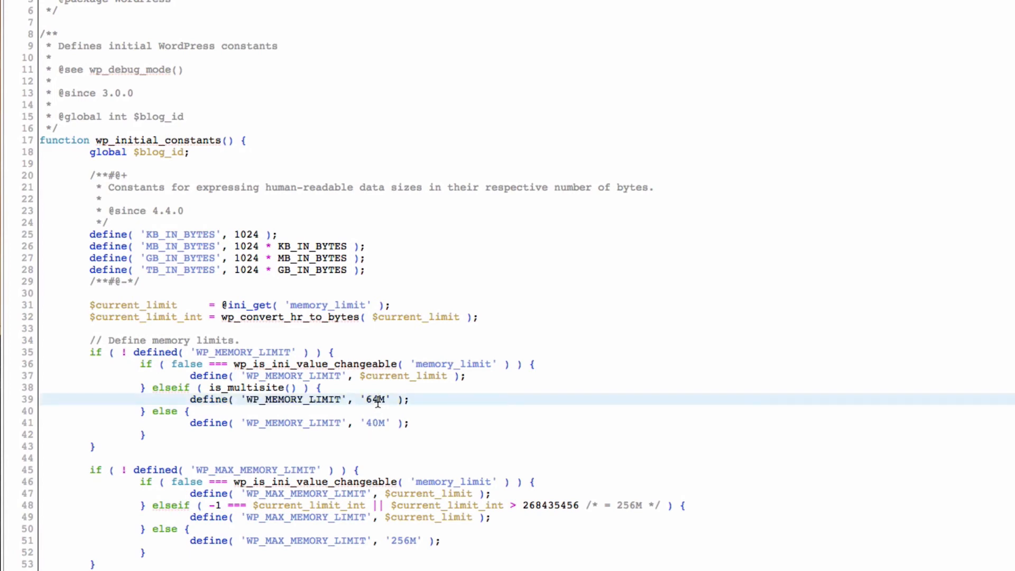
- Change both WP_MEMORY_LIMIT values from 64M and 40M to 256M and save the file
{"action": "key", "text": "Backspace"}
{"action": "type", "text": "256"}
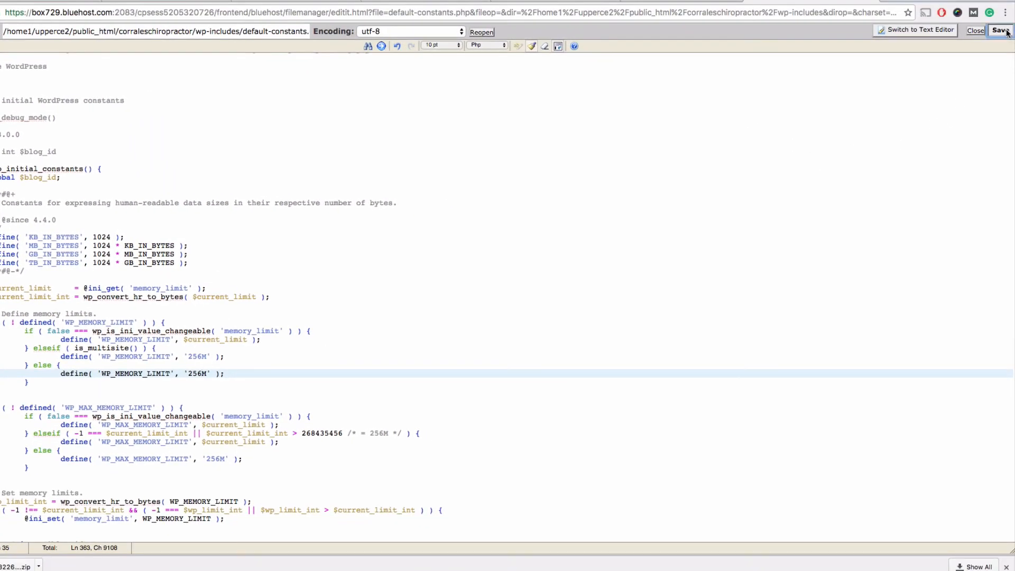
{"action": "left_click", "coordinate": [999, 30]}
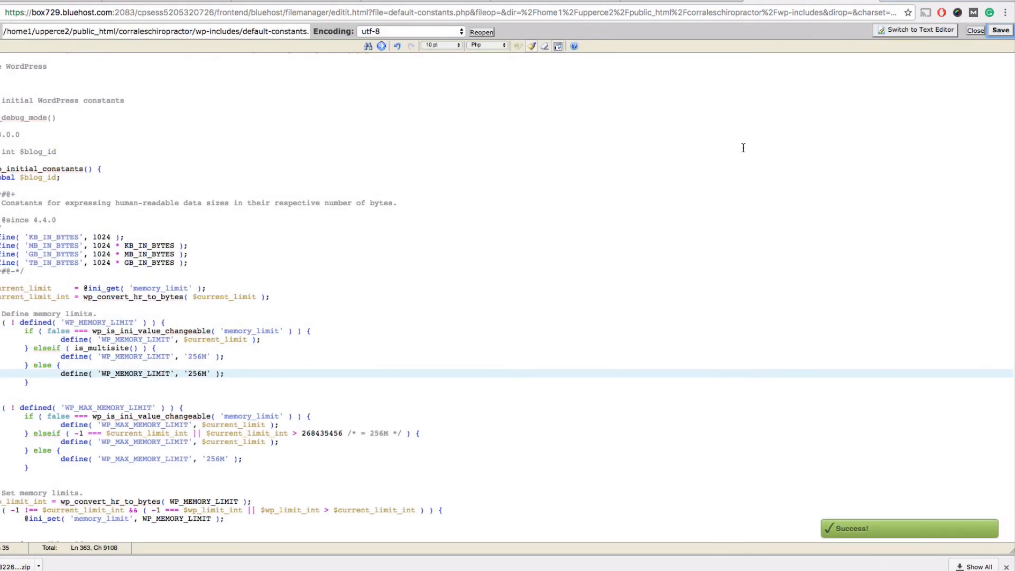
{"action": "mouse_move", "coordinate": [595, 166]}
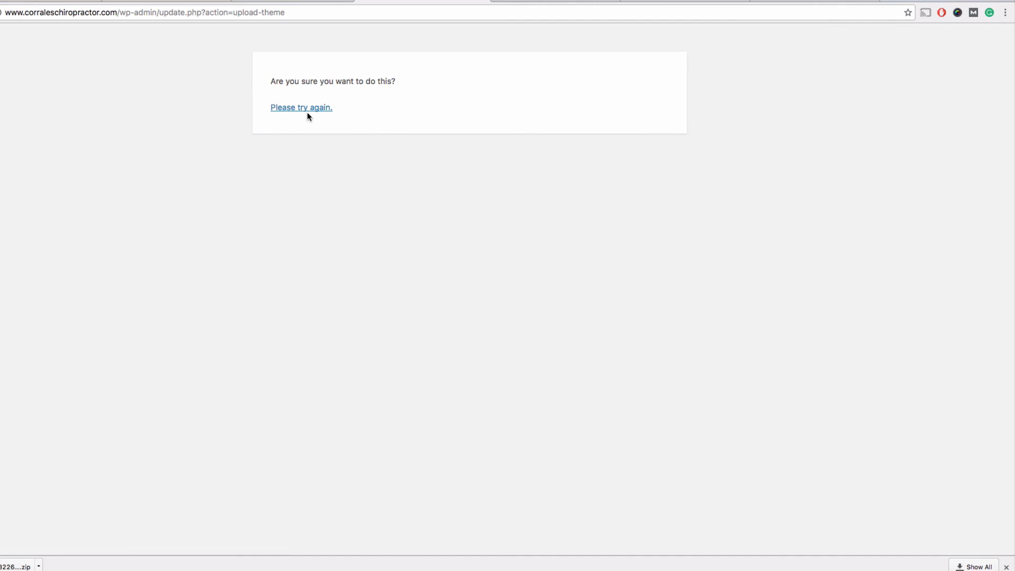
{"action": "mouse_move", "coordinate": [460, 38]}
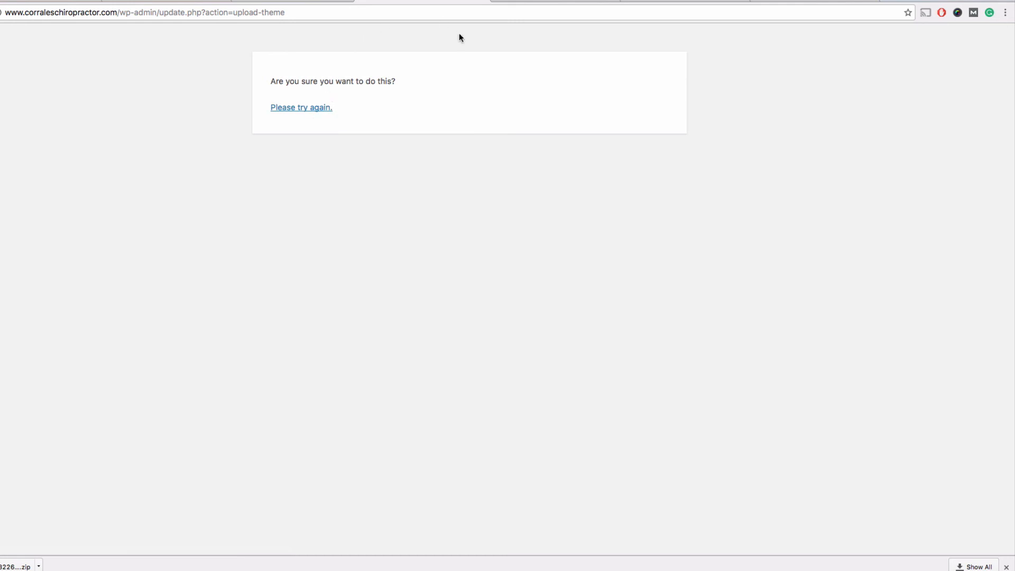
{"action": "mouse_move", "coordinate": [479, 45]}
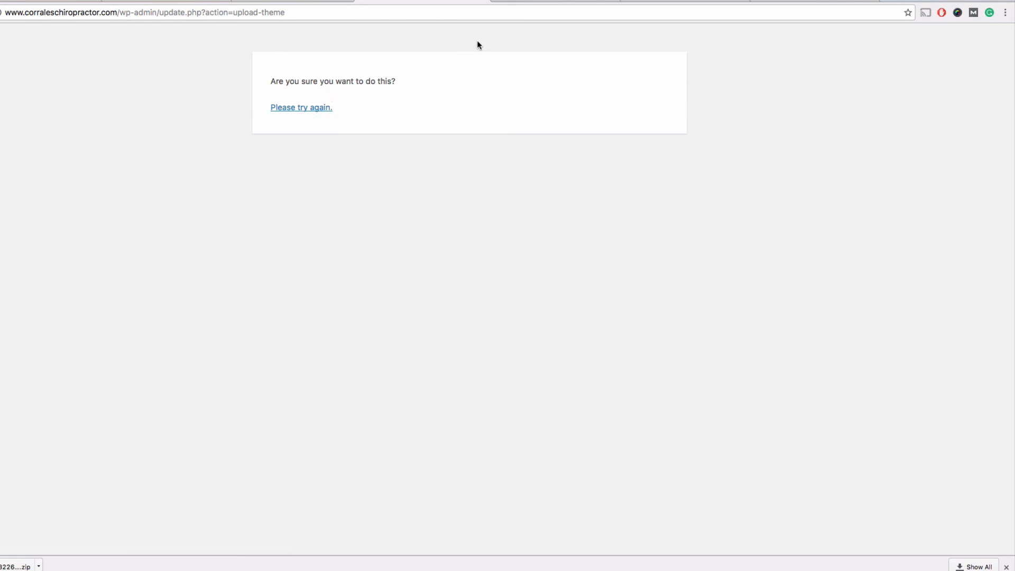